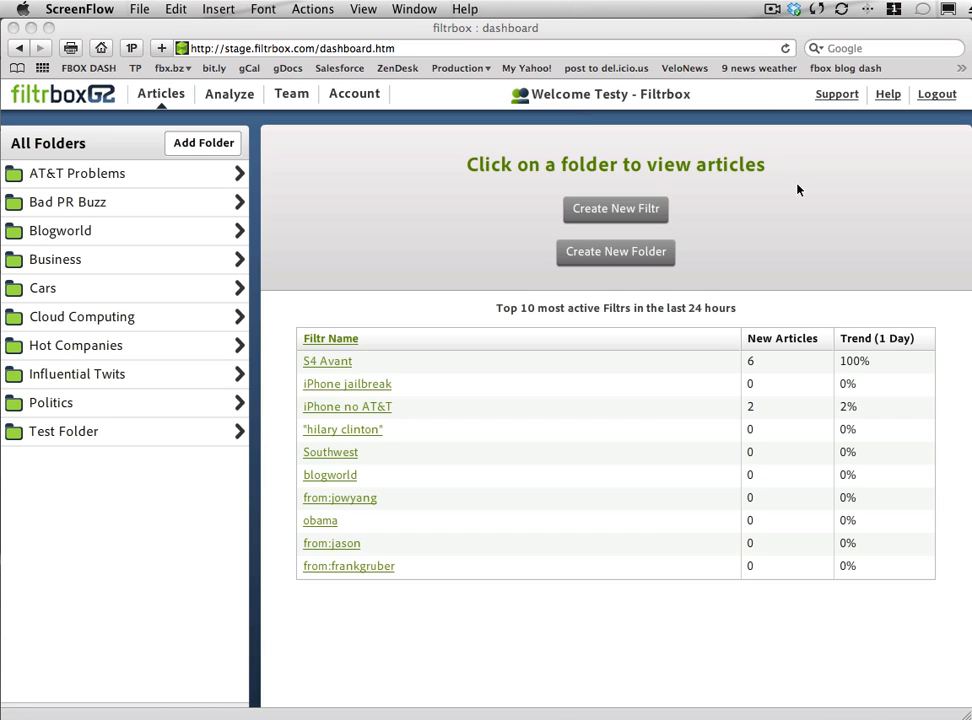
mouse_move(648, 220)
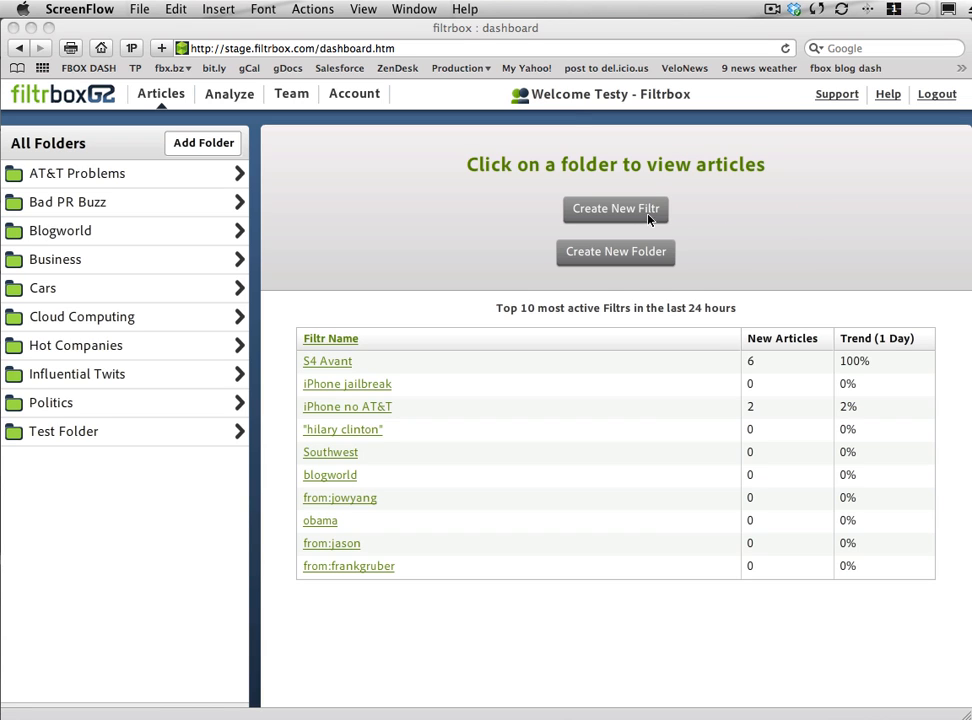
Start creating a new filter, then dismiss the folder chooser without creating one
left_click(616, 208)
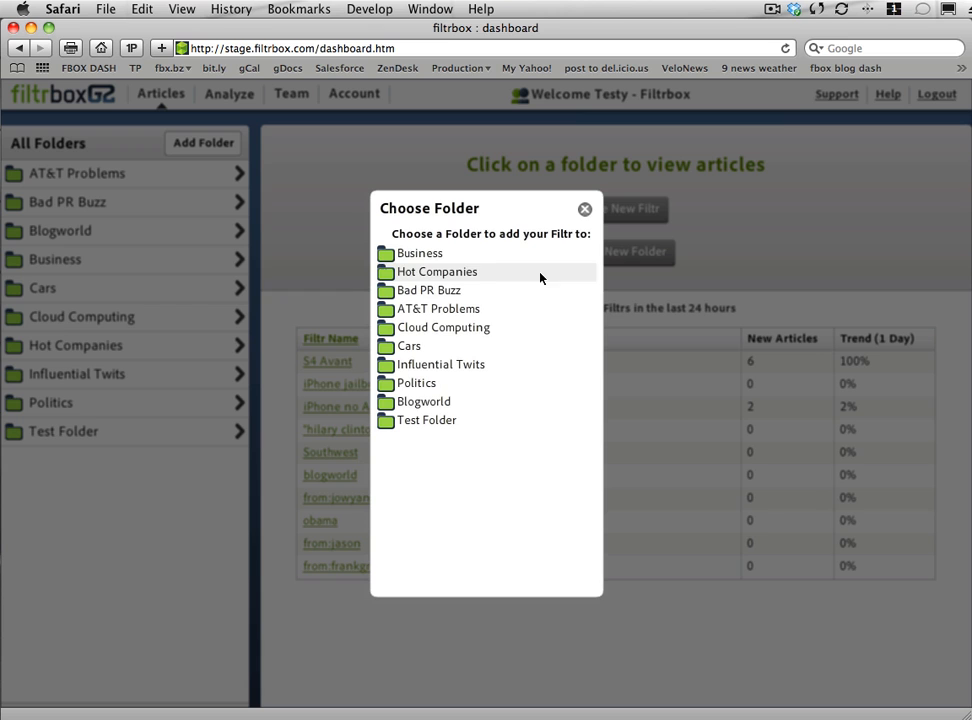
mouse_move(586, 210)
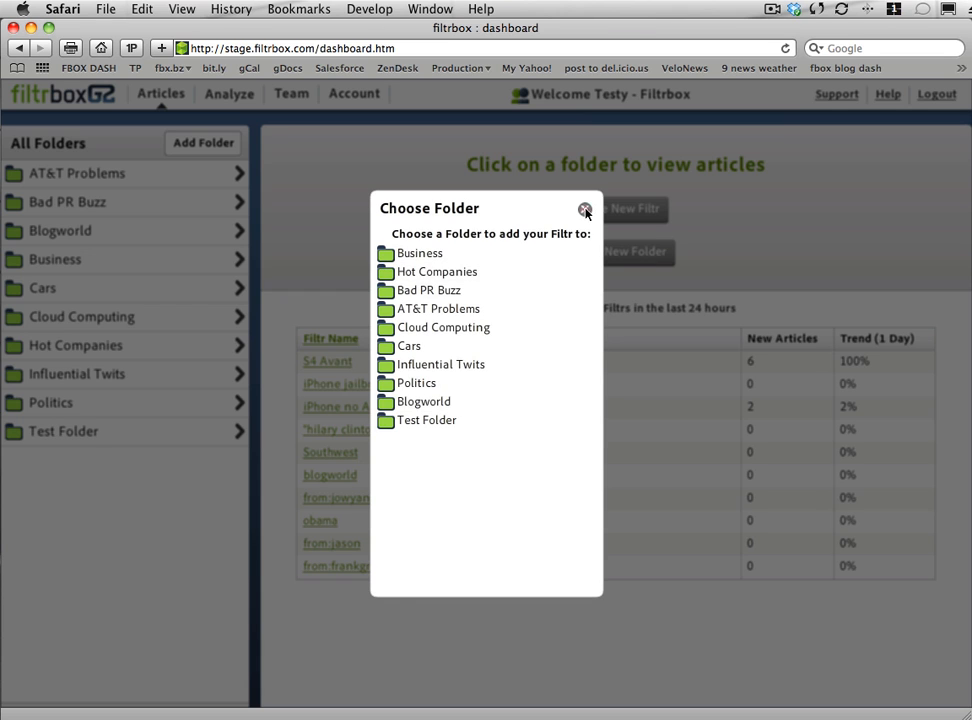
left_click(586, 210)
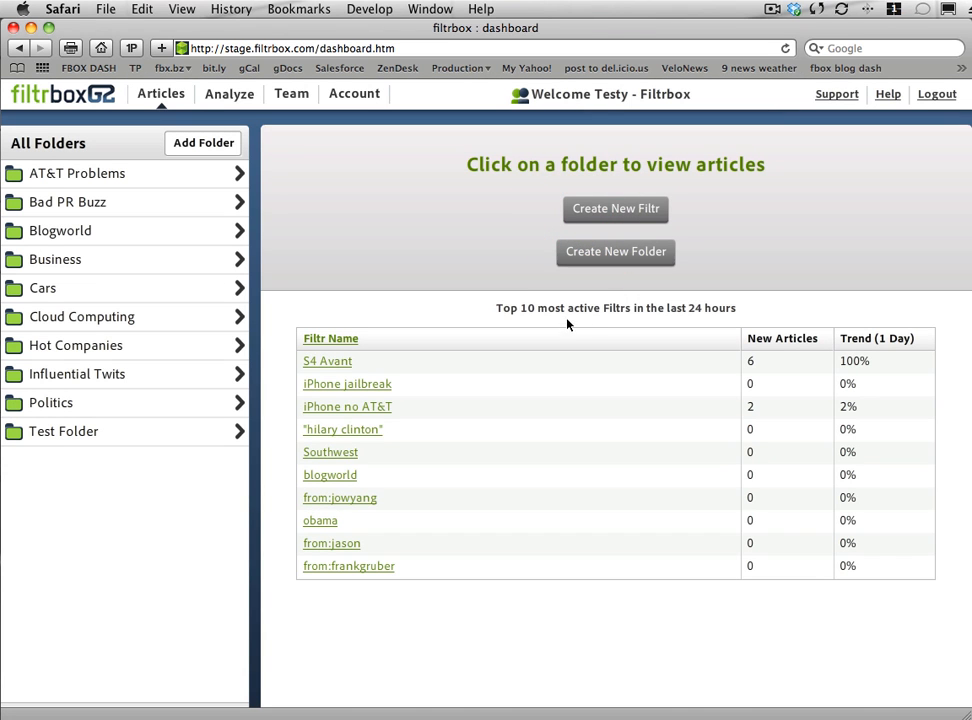
mouse_move(500, 396)
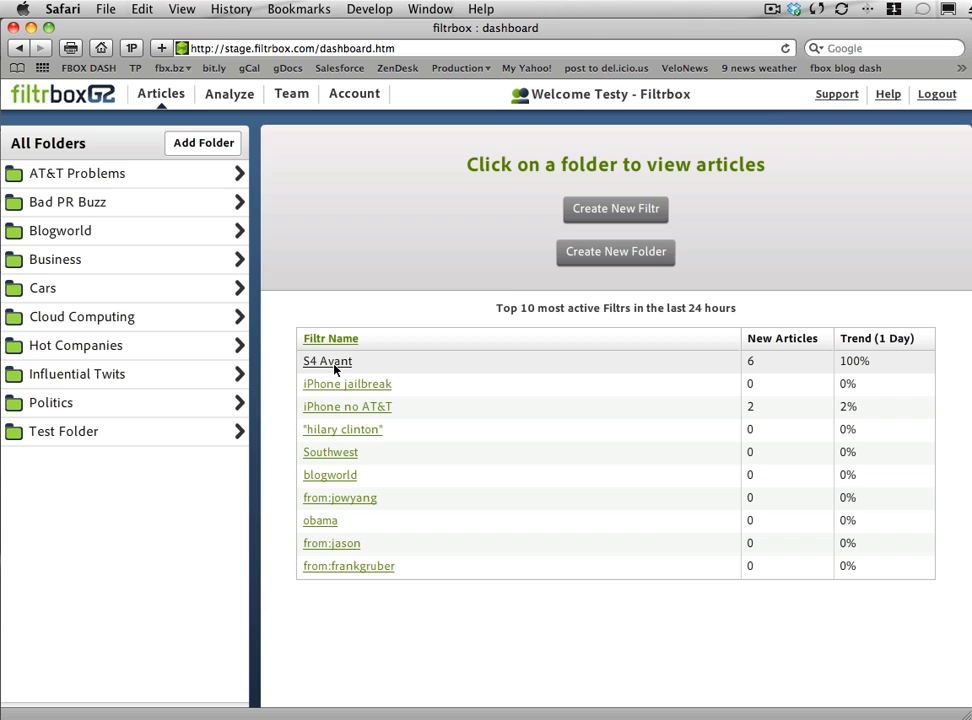
Show the S4 Avant filter's articles from the Cars folder, narrowed to Social sources
left_click(48, 288)
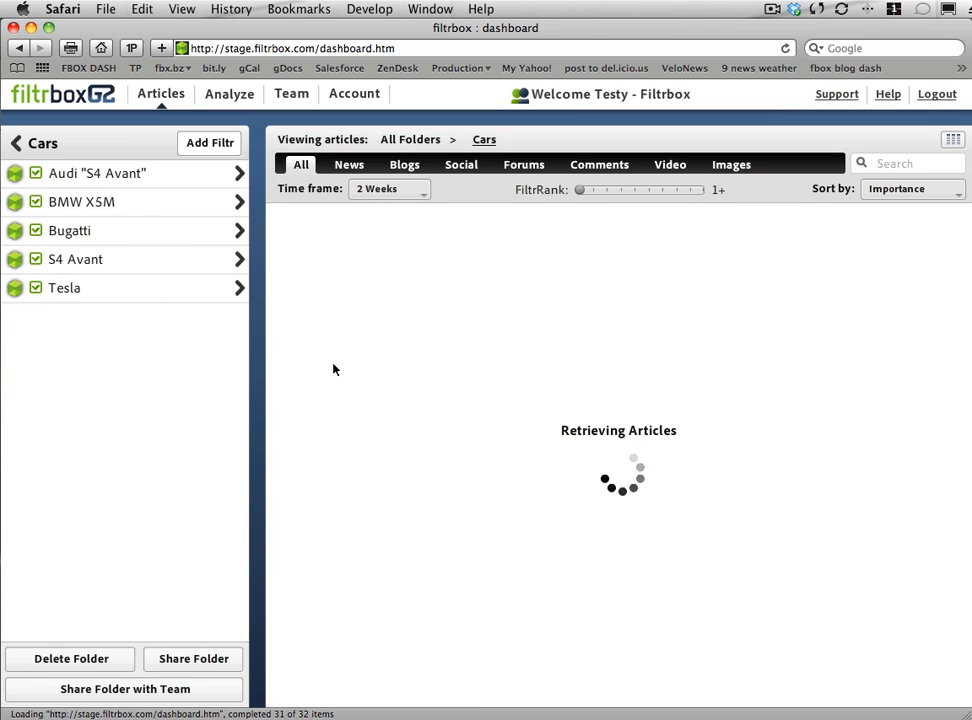
left_click(76, 260)
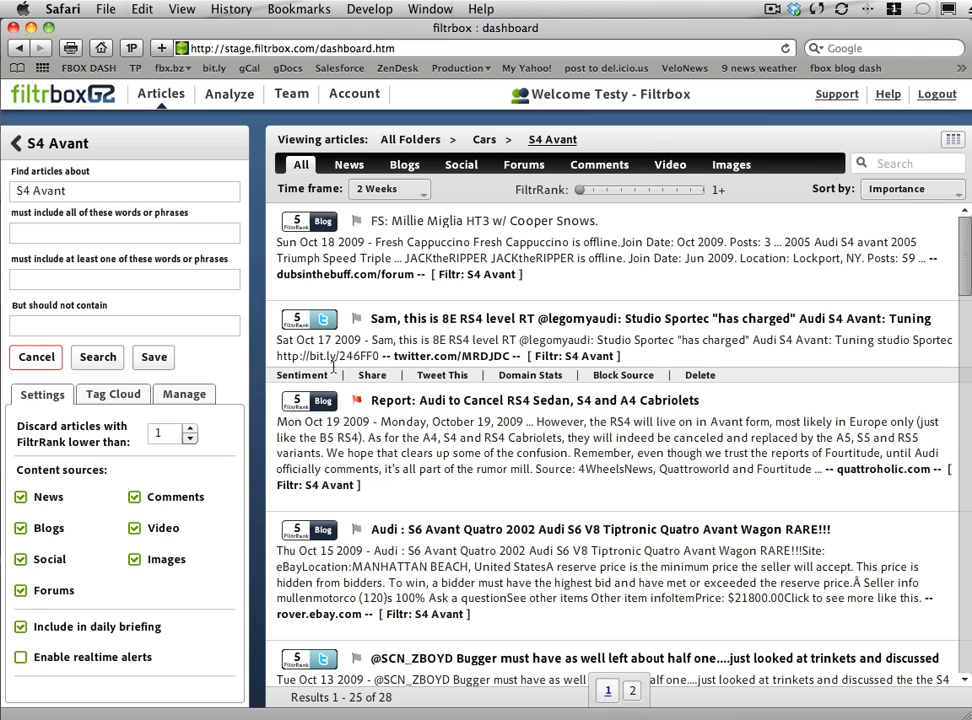
left_click(460, 164)
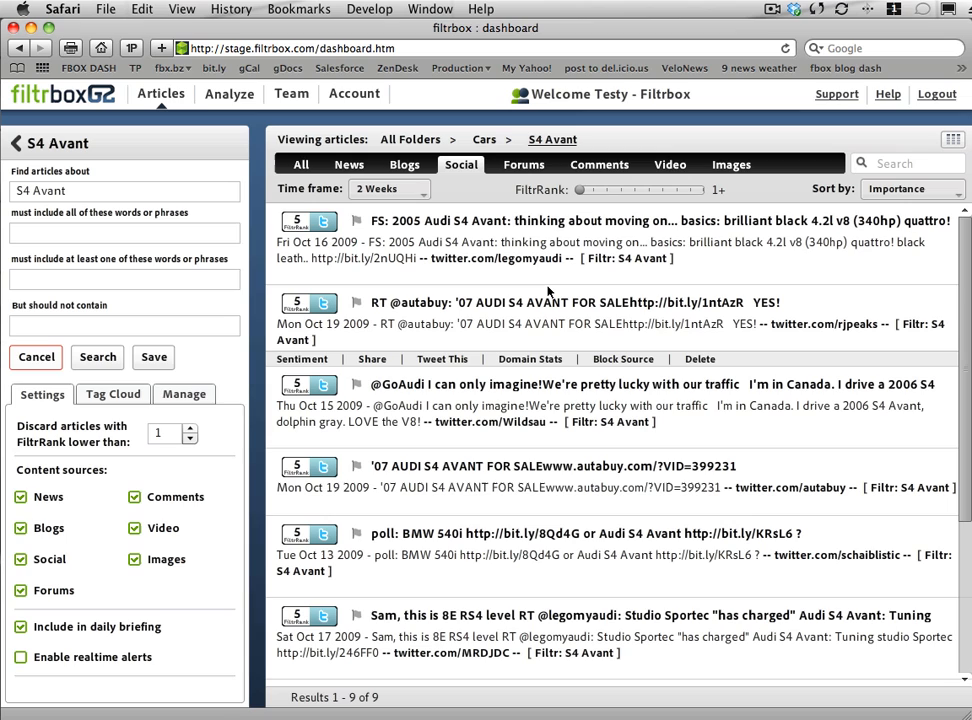
mouse_move(560, 304)
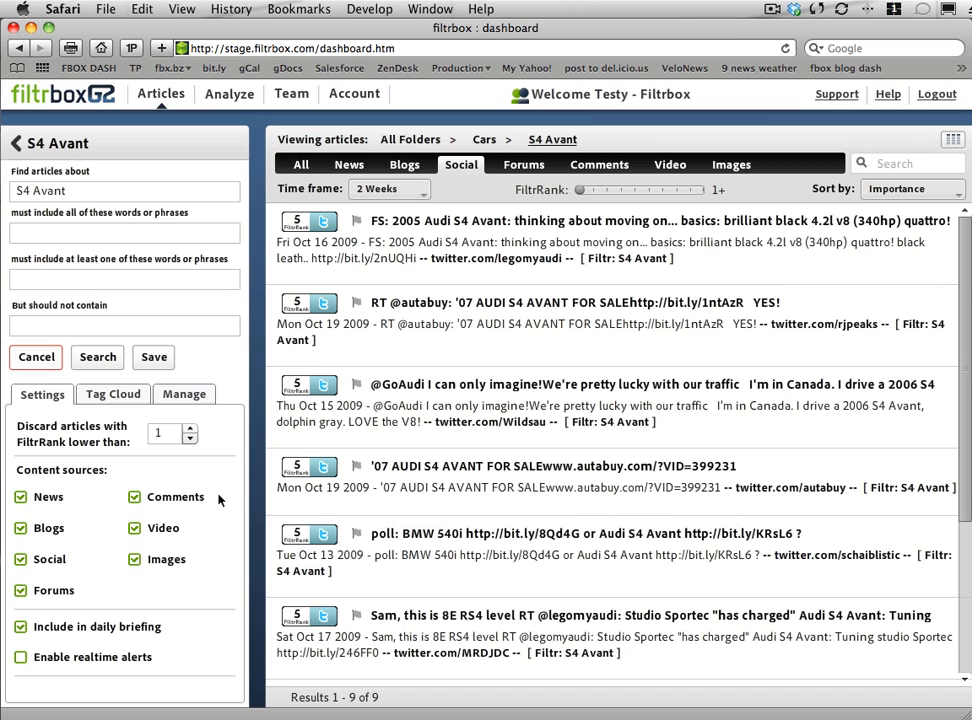
mouse_move(220, 504)
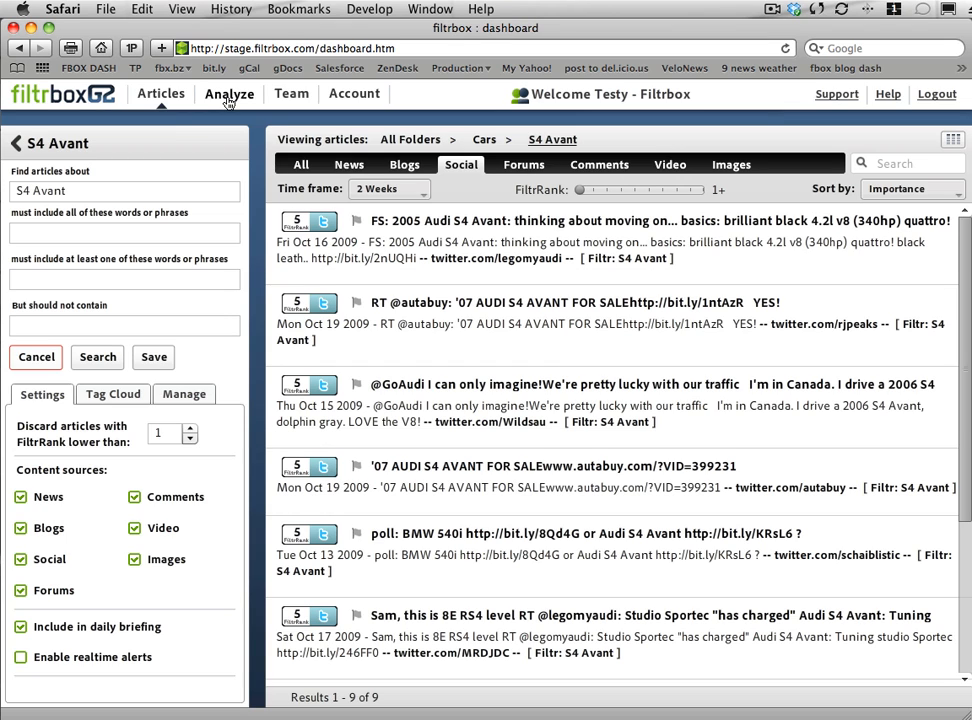
Chart the Cars folder's source breakdown in Analytics: Blog 90, Social 43, News 17
left_click(228, 94)
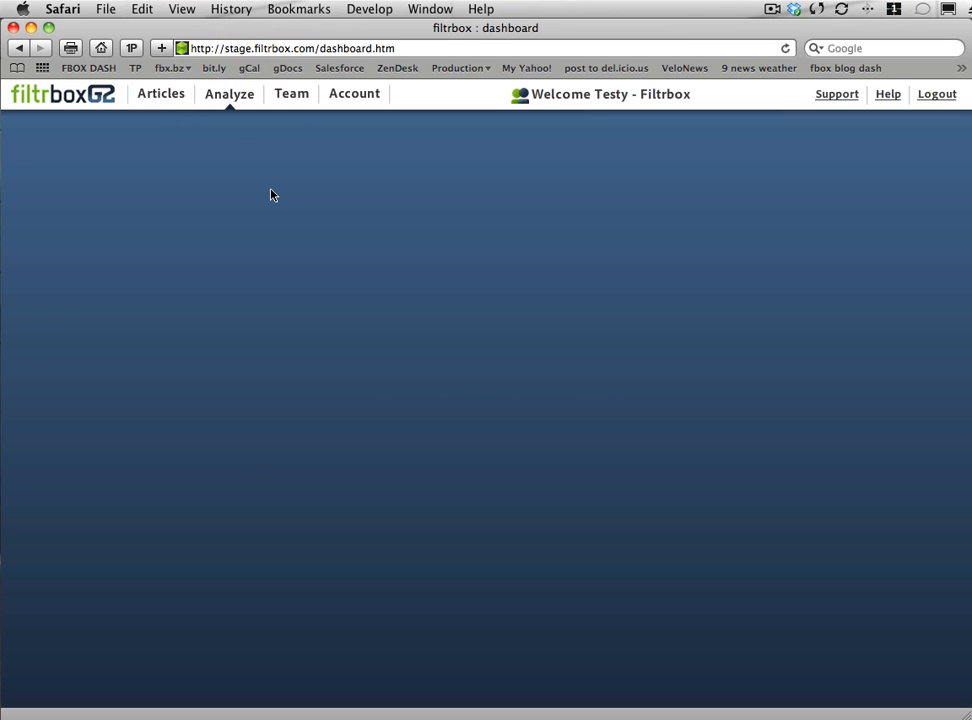
left_click(228, 94)
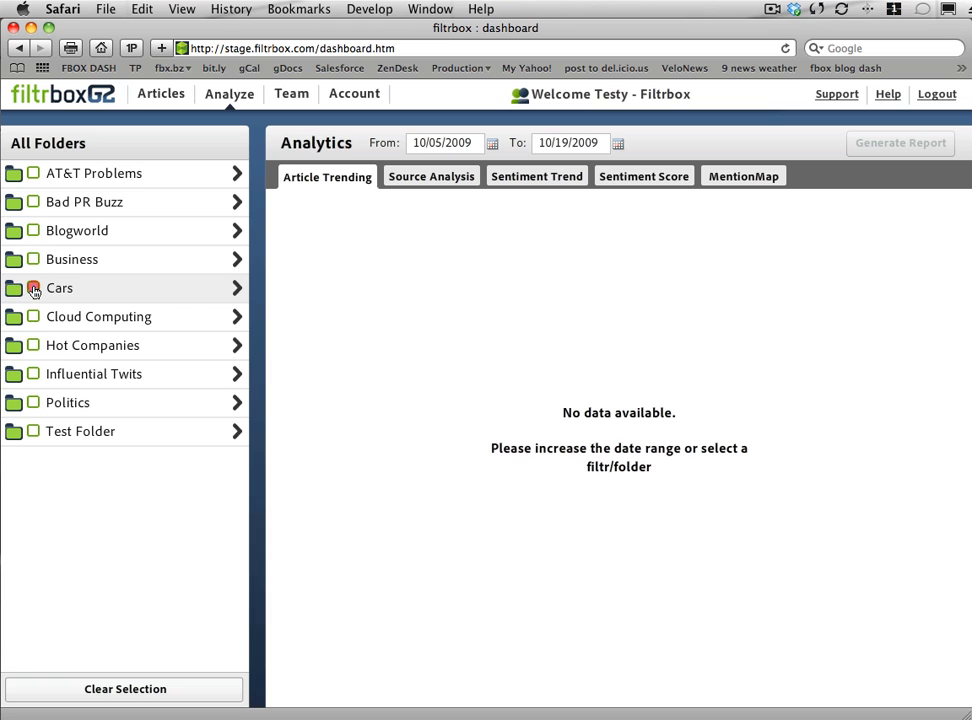
left_click(32, 288)
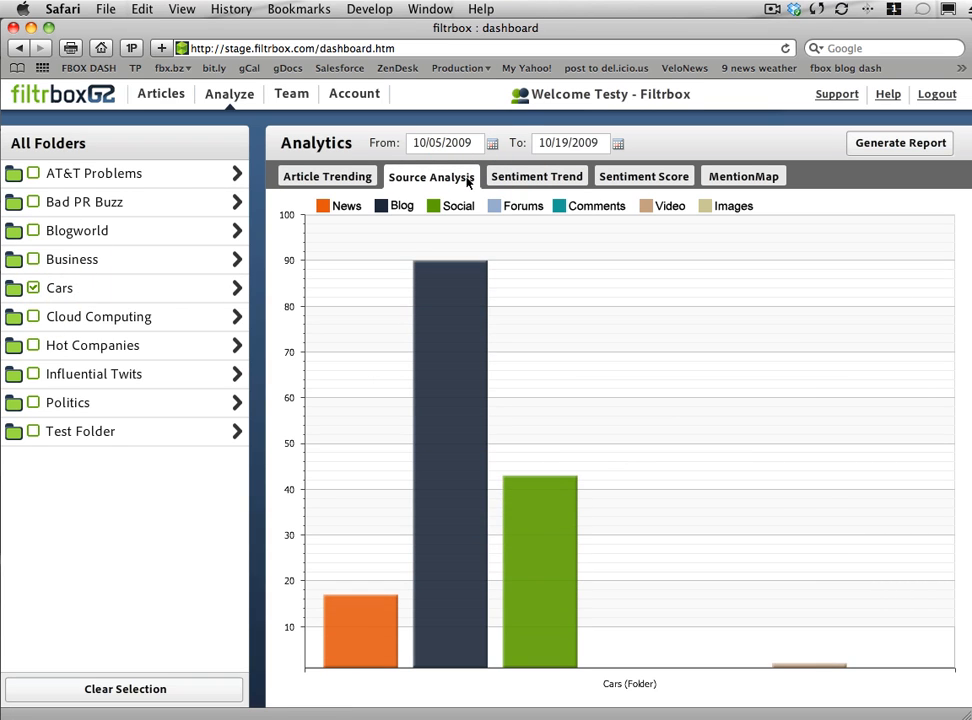
mouse_move(388, 658)
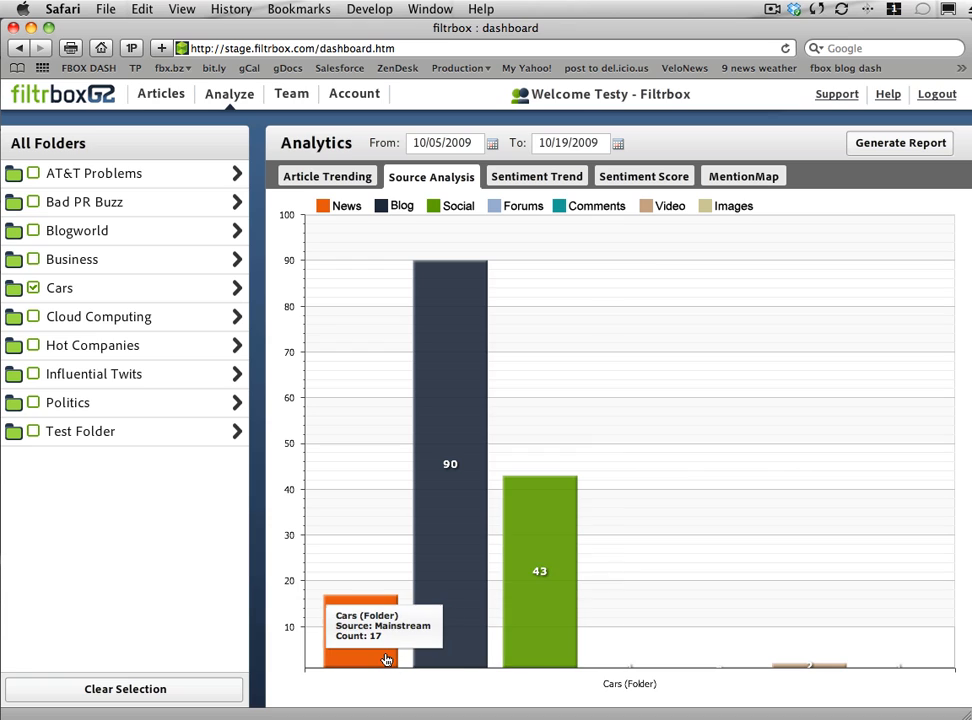
mouse_move(516, 638)
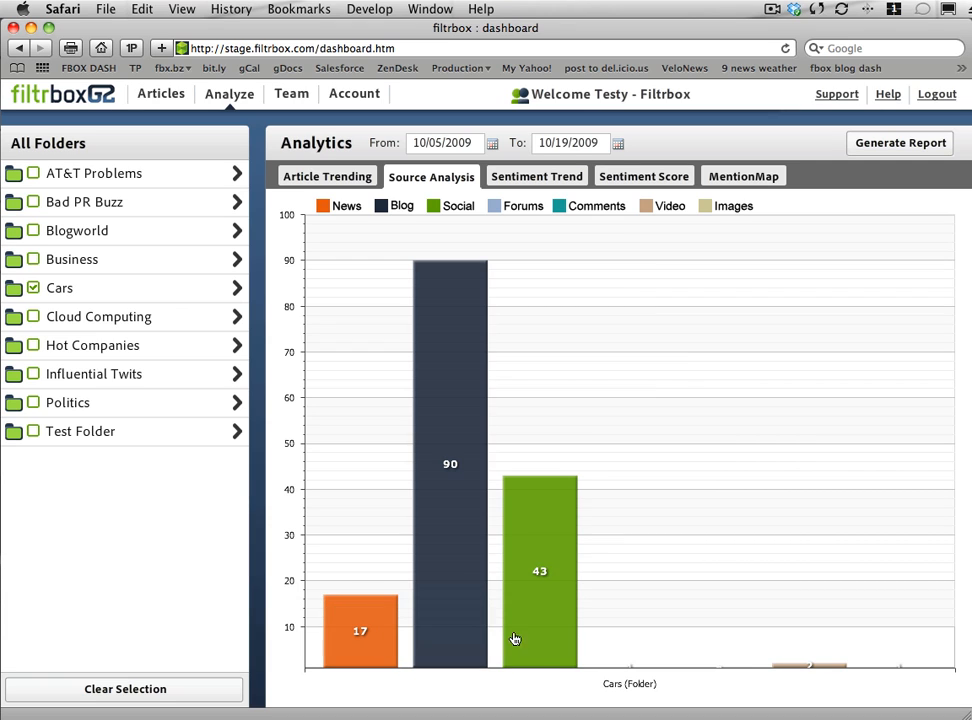
mouse_move(792, 668)
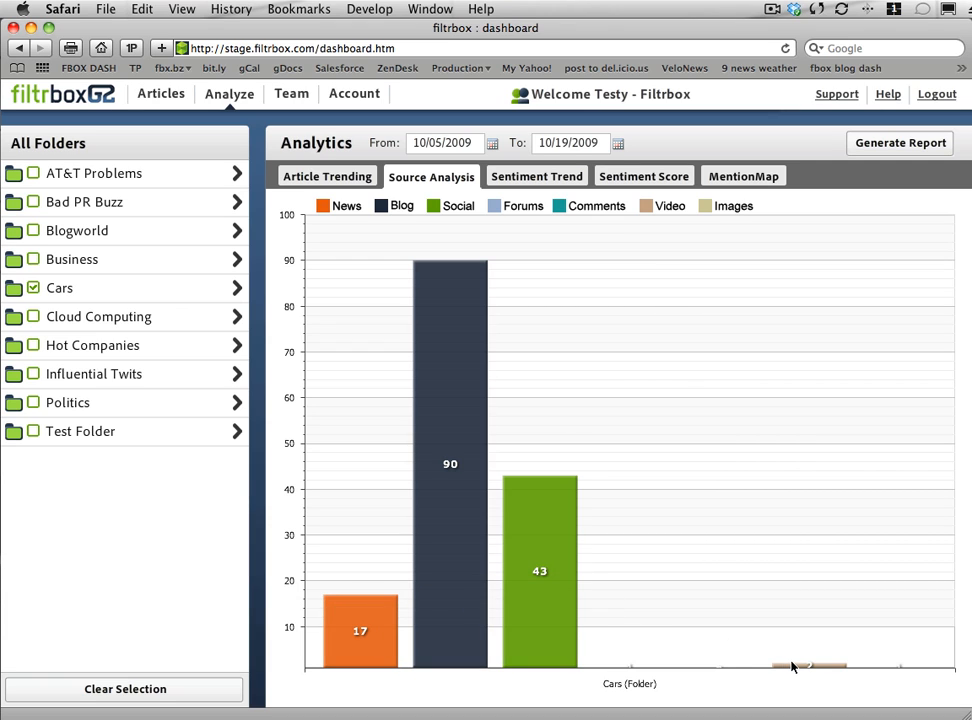
mouse_move(812, 668)
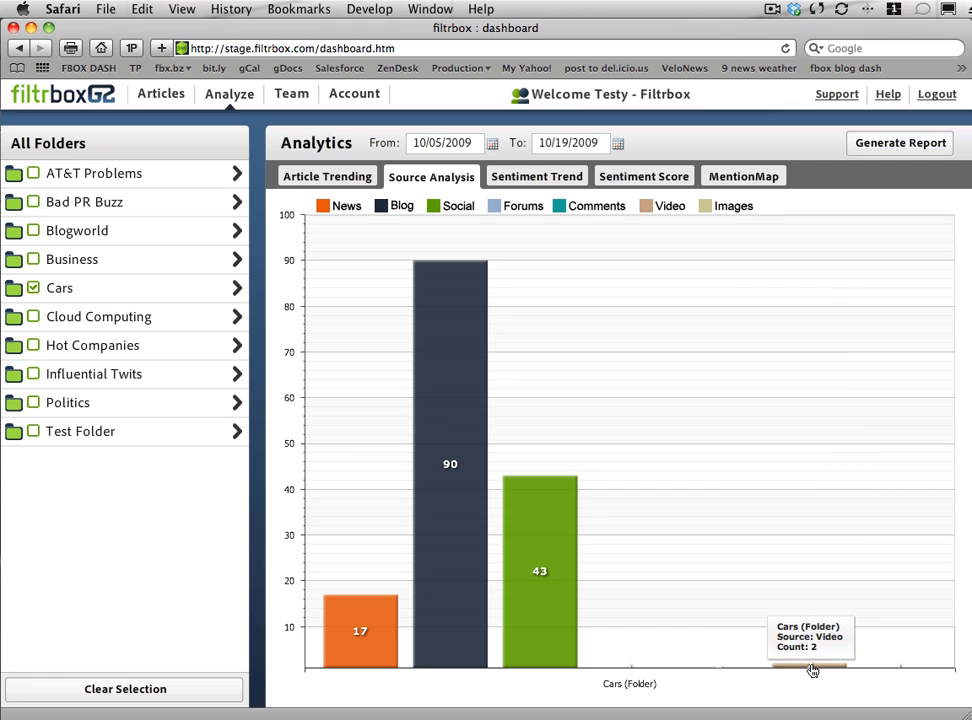
List the Tesla Roadster articles behind the Video count and view one article's actions
left_click(900, 142)
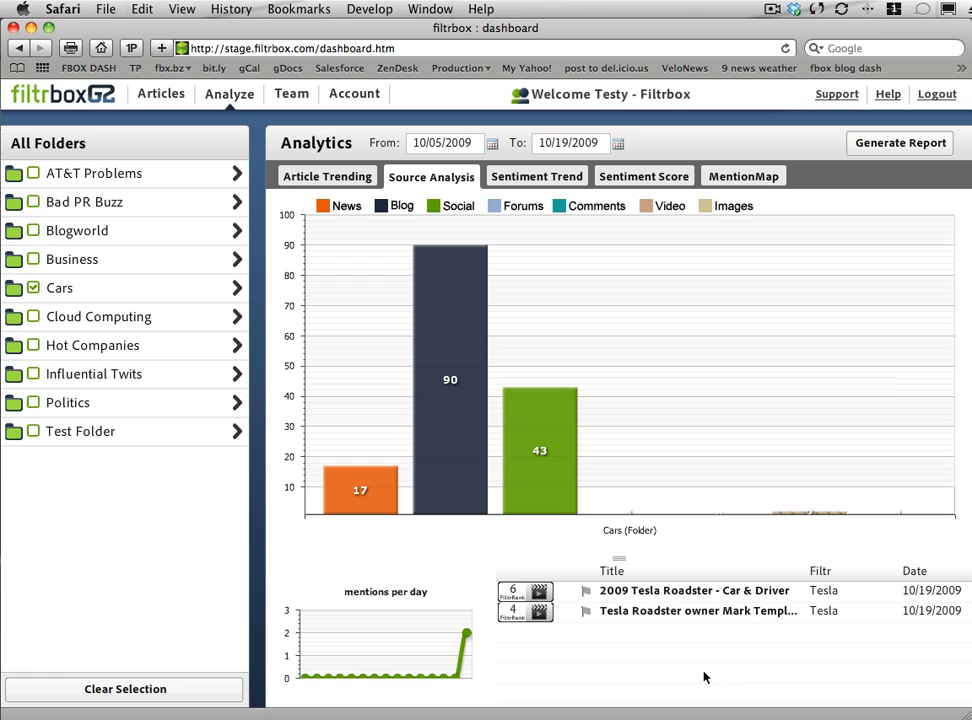
mouse_move(700, 626)
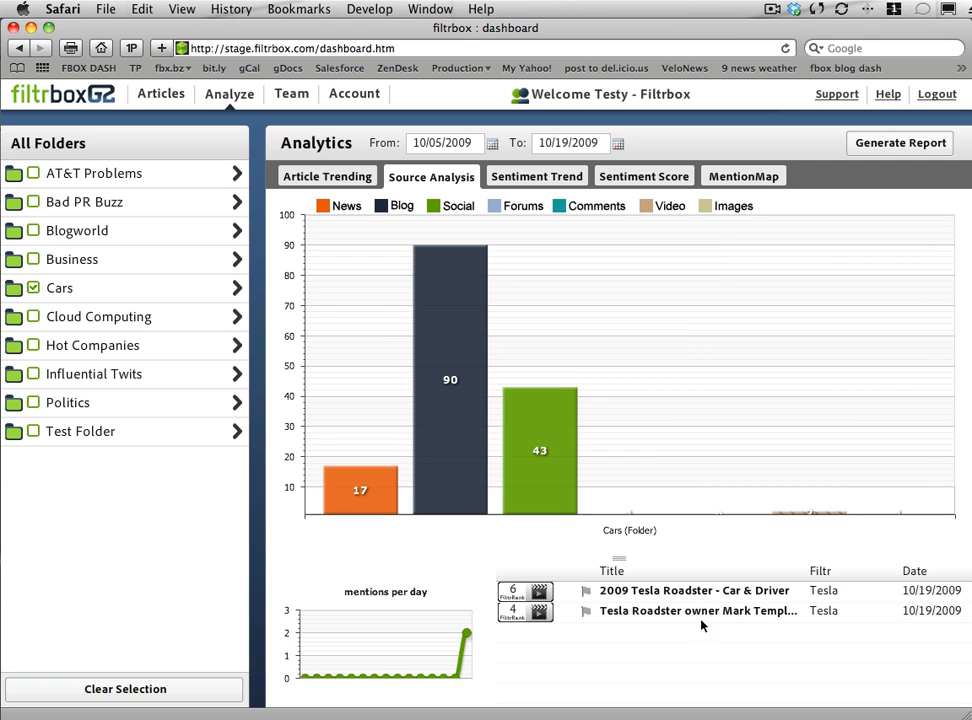
right_click(698, 610)
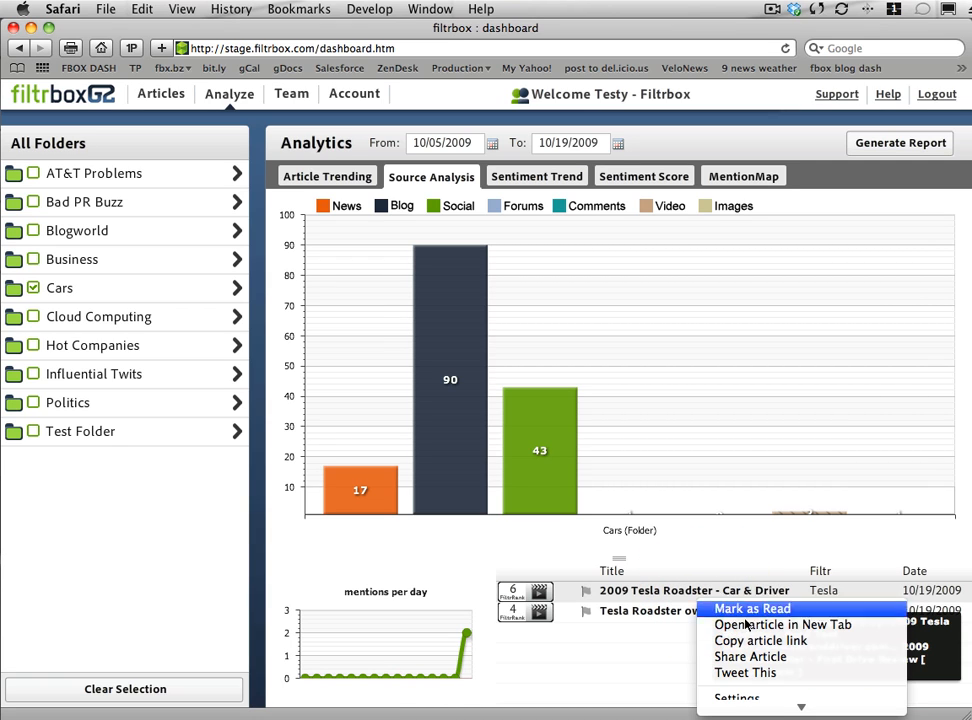
mouse_move(632, 686)
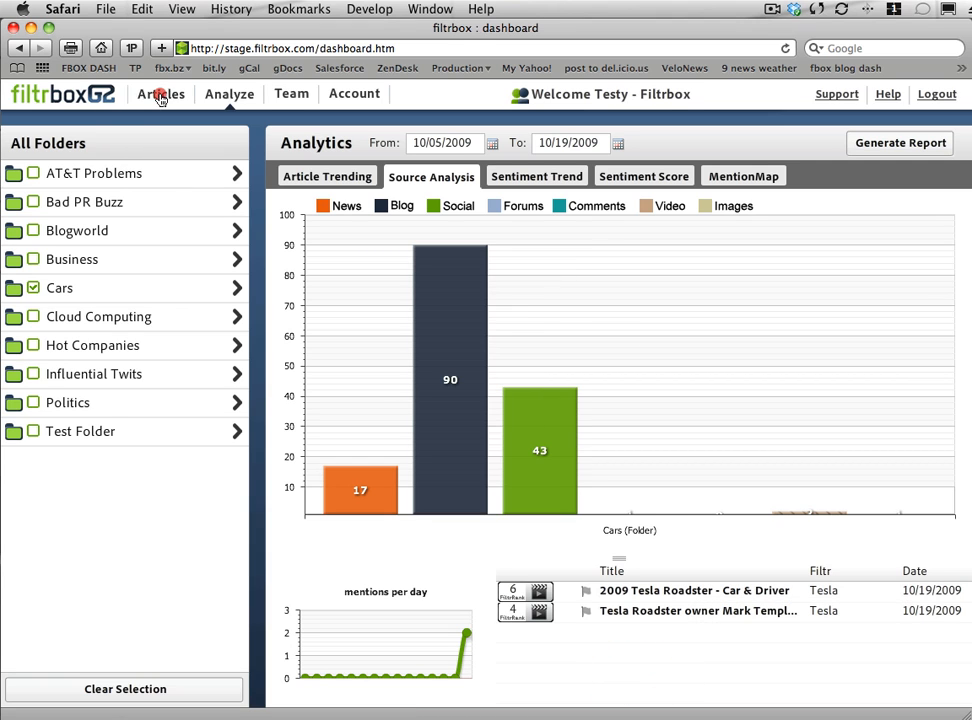
Show the S4 Avant filter's articles from all sources, 1–25 of 28 results
left_click(160, 94)
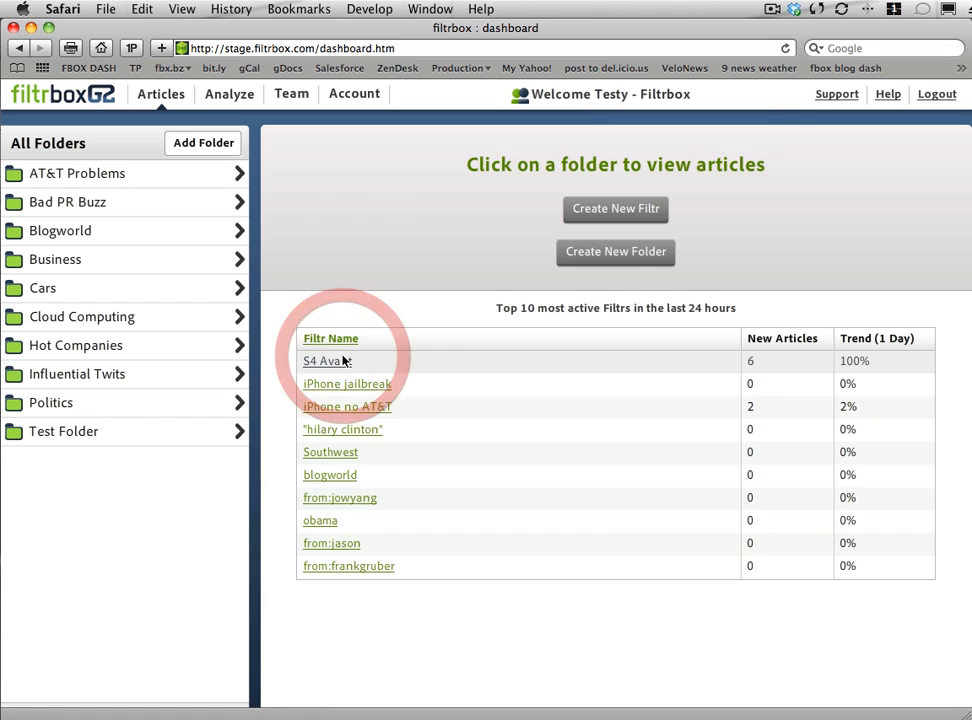
left_click(324, 360)
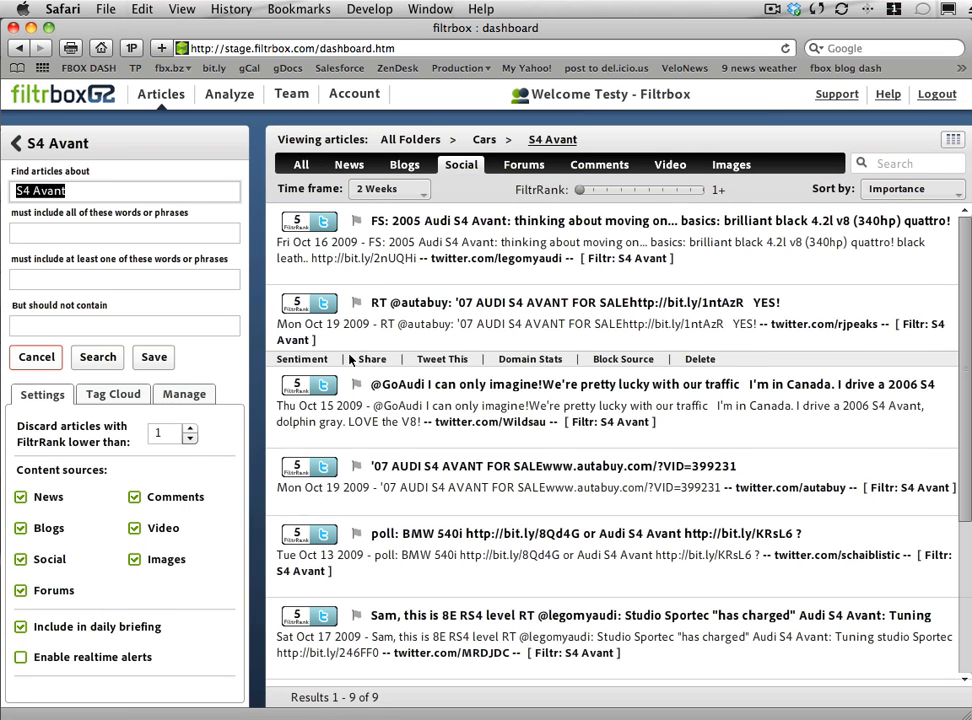
left_click(300, 164)
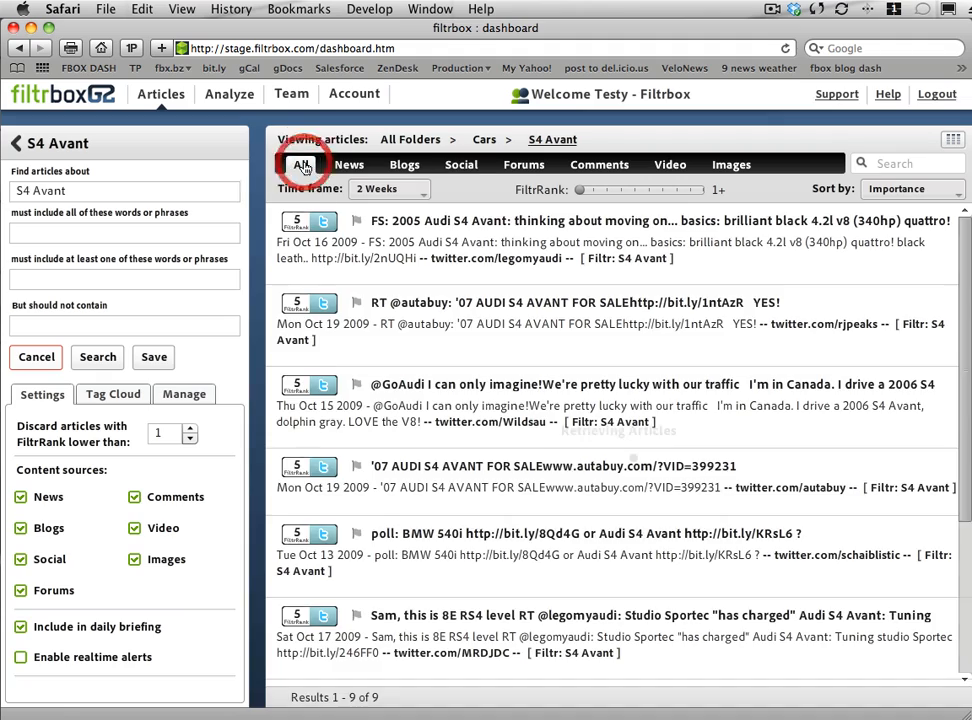
left_click(300, 164)
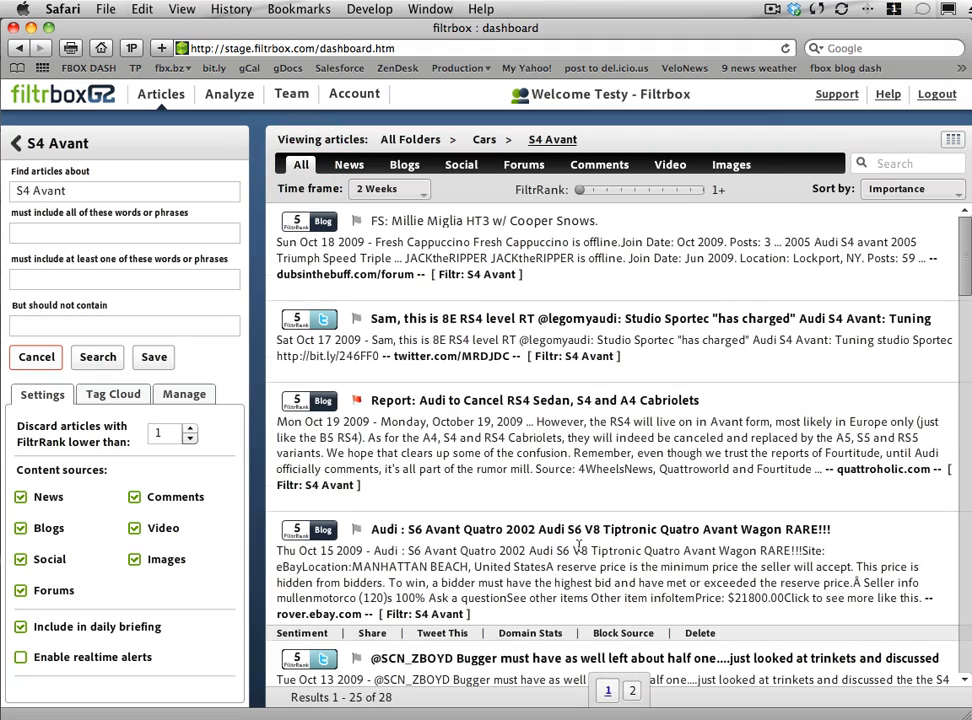
View domain statistics for the Car and Driver article's blog, then return to the Cars folder
scroll("down", 3)
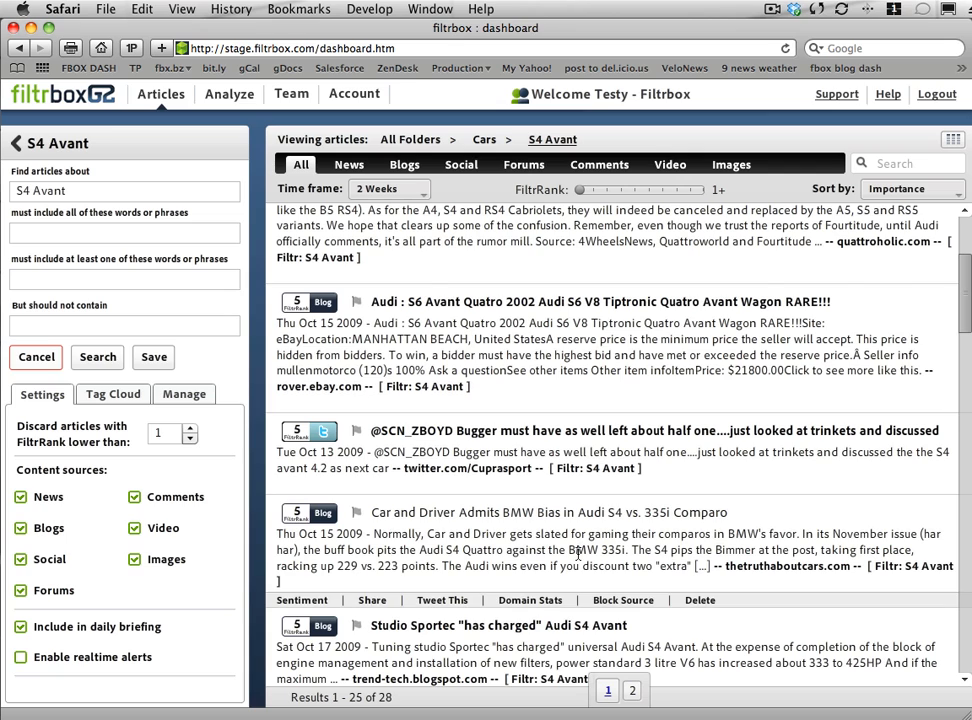
left_click(530, 600)
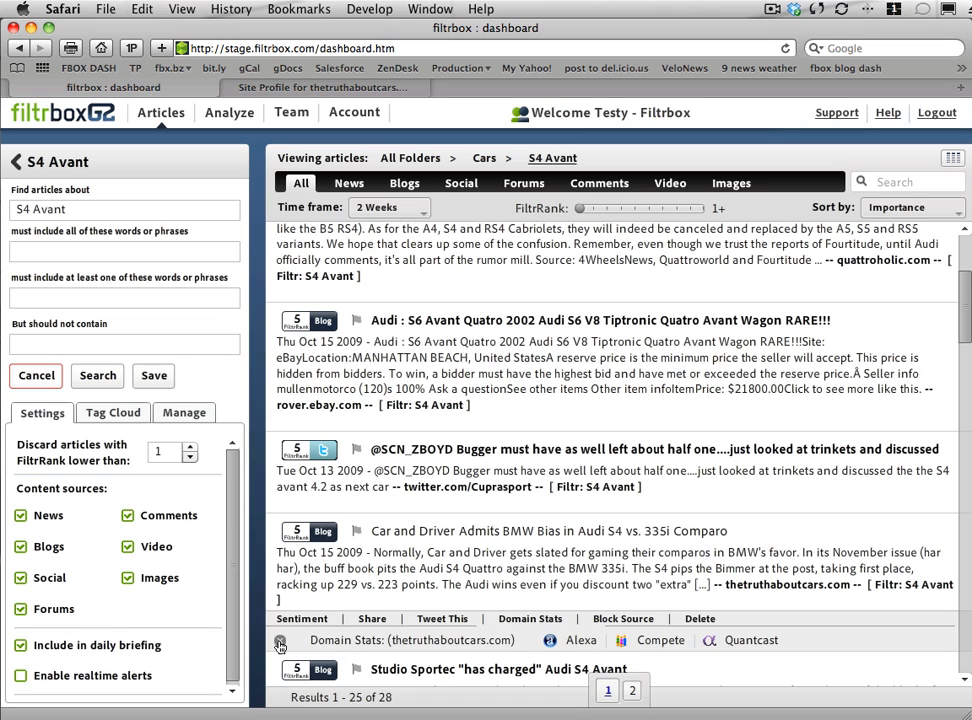
left_click(280, 640)
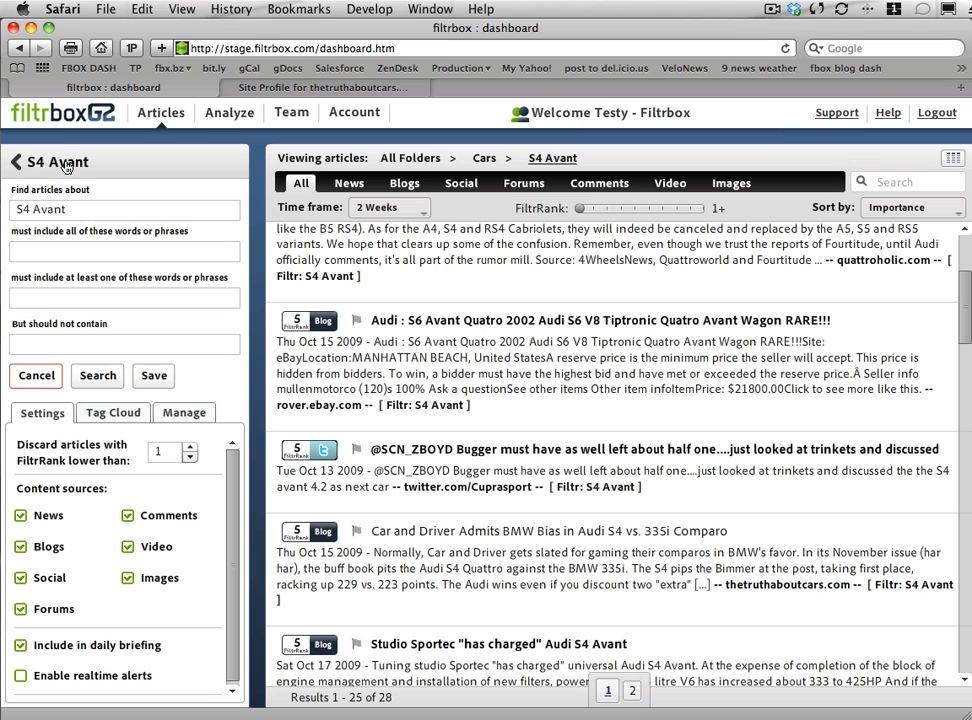
left_click(16, 160)
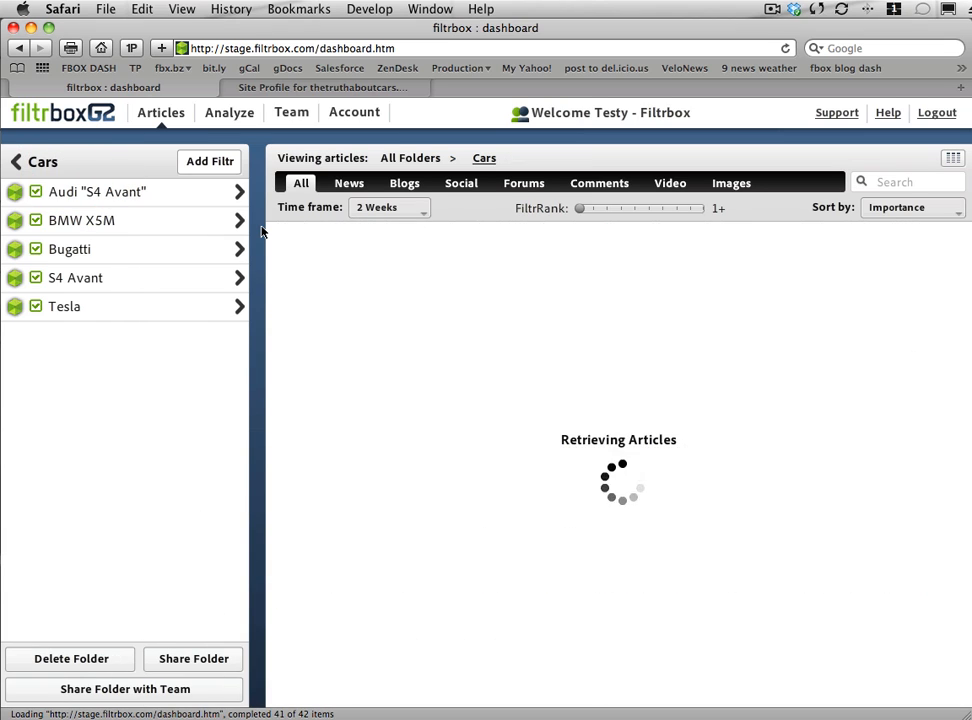